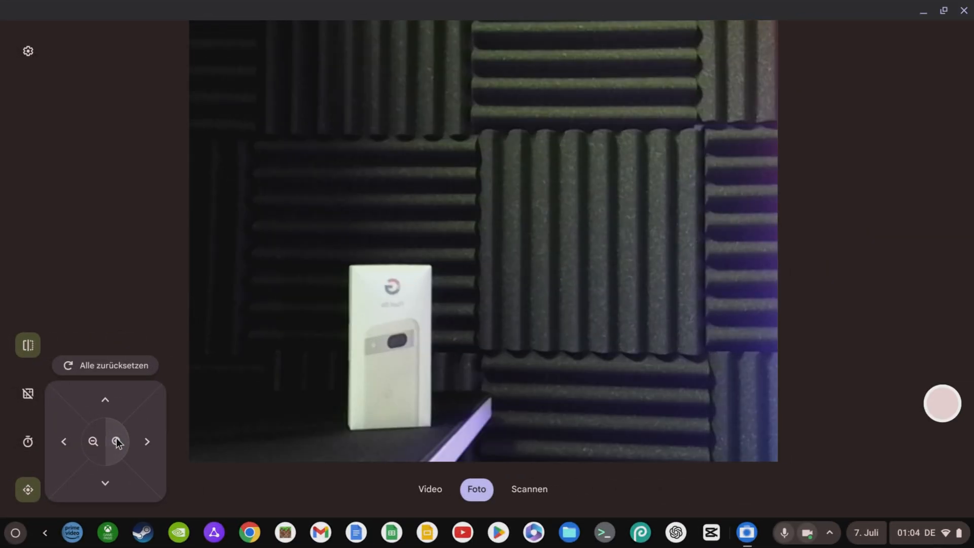
# Zoom the camera preview out, pan left, then zoom in slightly to frame the phone box.
pyautogui.click(117, 442)
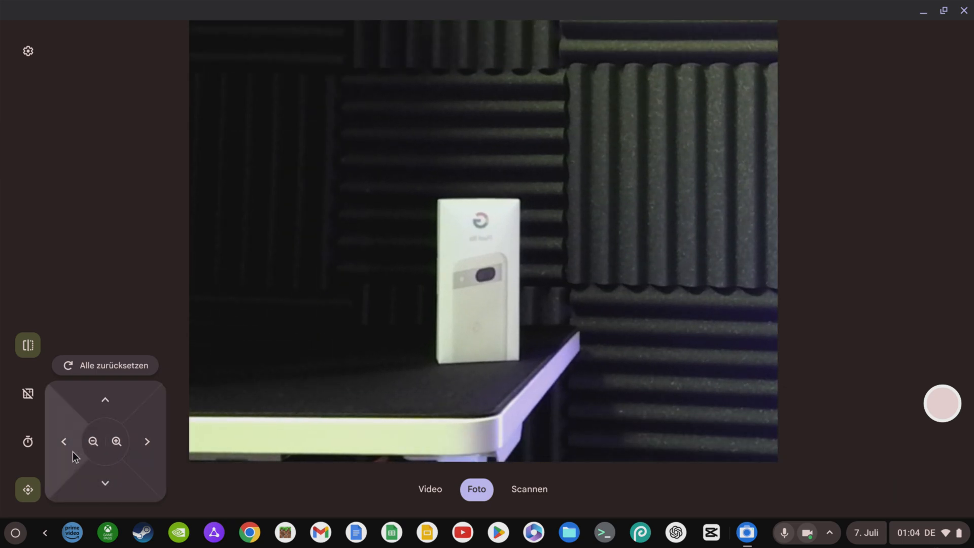
pyautogui.click(117, 441)
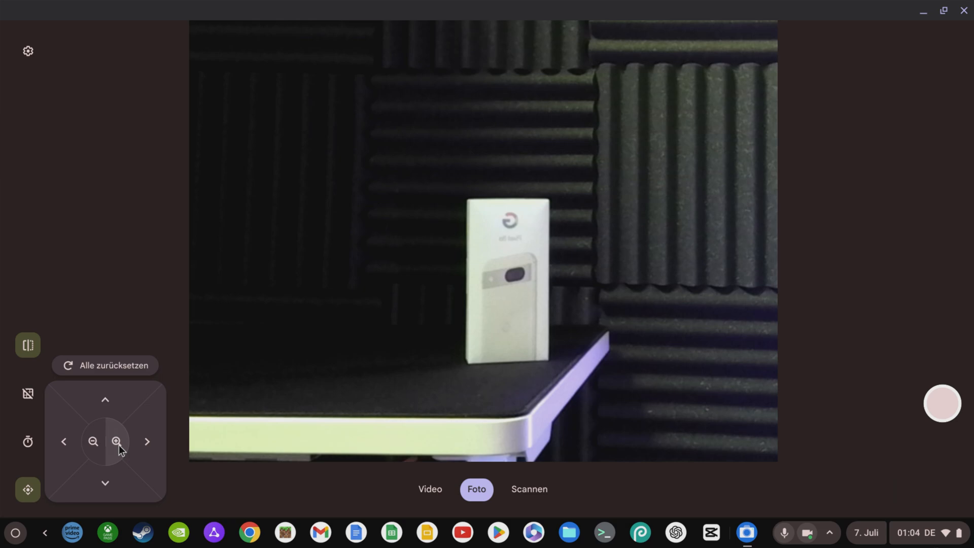
pyautogui.click(116, 441)
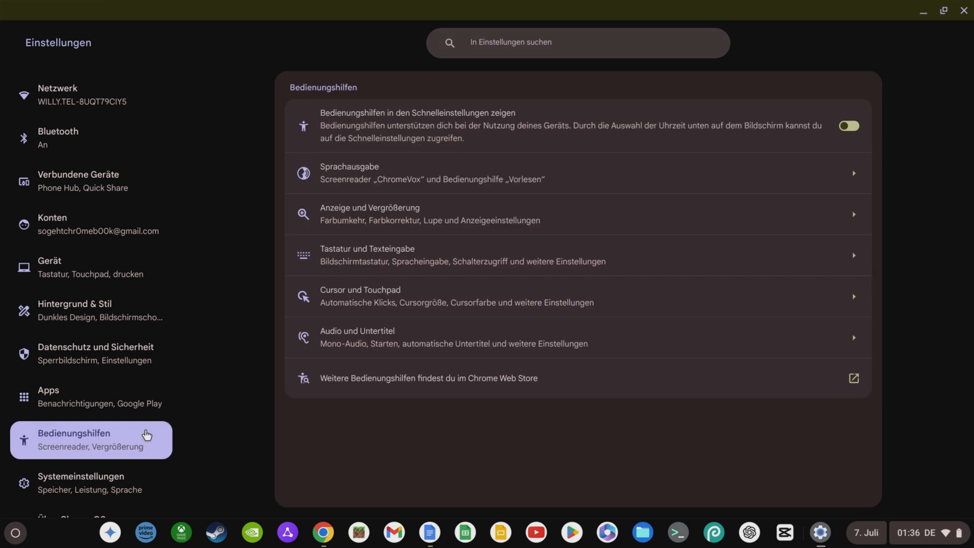
pyautogui.moveTo(442, 265)
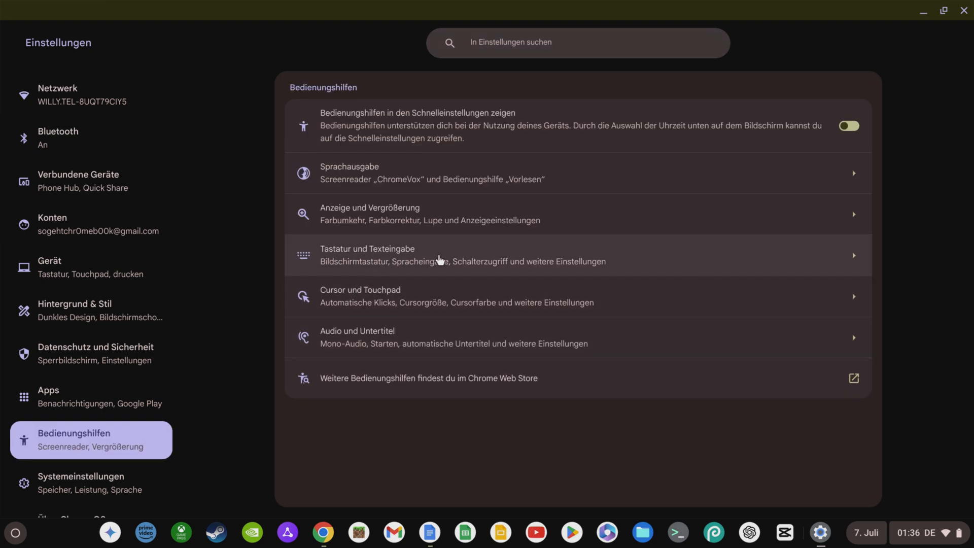
# Set the text cursor blink speed to Nicht blinken under Tastatur und Texteingabe.
pyautogui.click(443, 261)
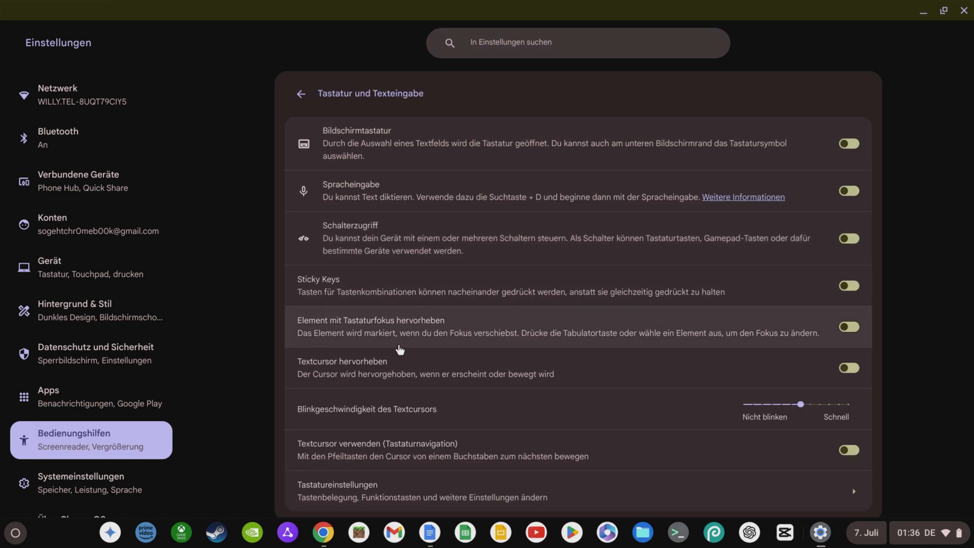
pyautogui.moveTo(446, 409)
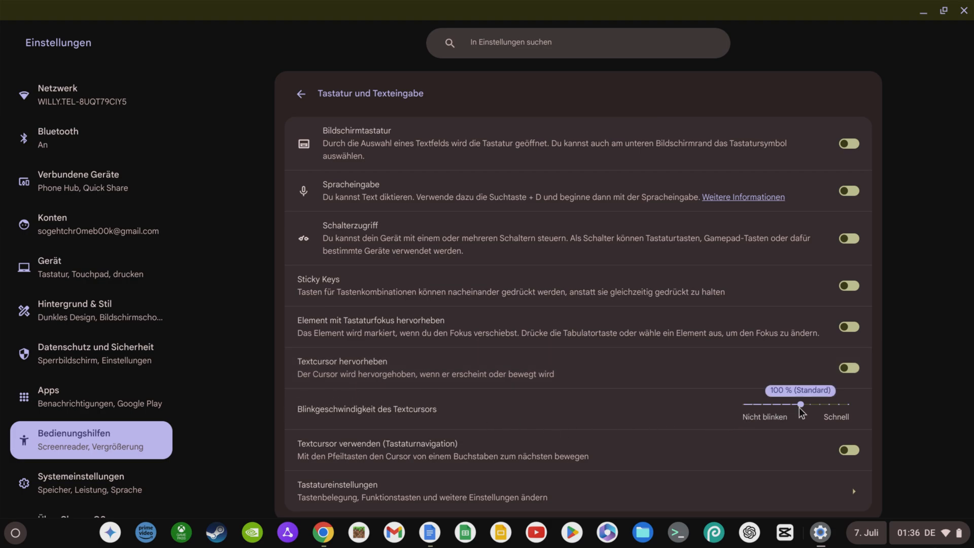
pyautogui.moveTo(800, 404); pyautogui.dragTo(742, 404)
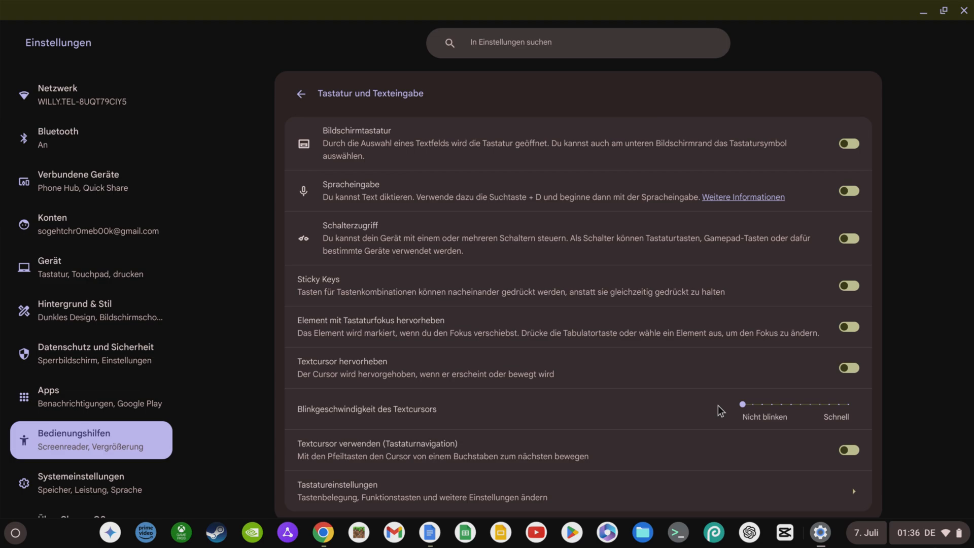
pyautogui.click(300, 94)
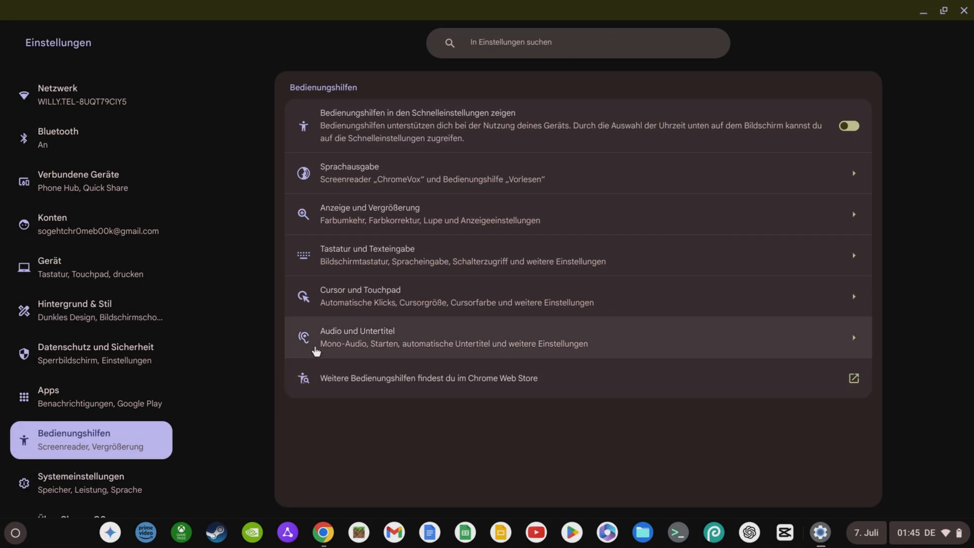
pyautogui.moveTo(432, 294)
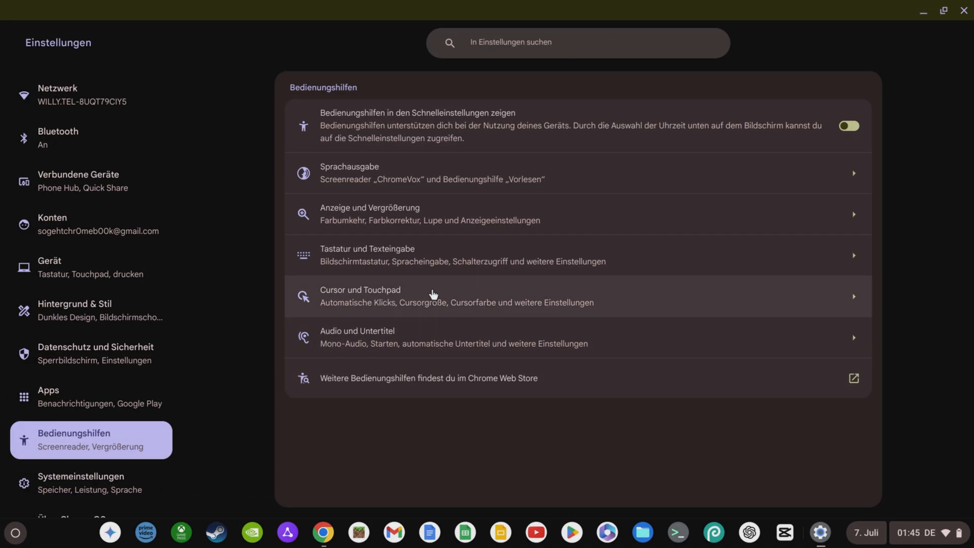
# Turn off Mit Wischgeste zwischen Seiten wechseln in Cursor und Touchpad settings.
pyautogui.click(433, 295)
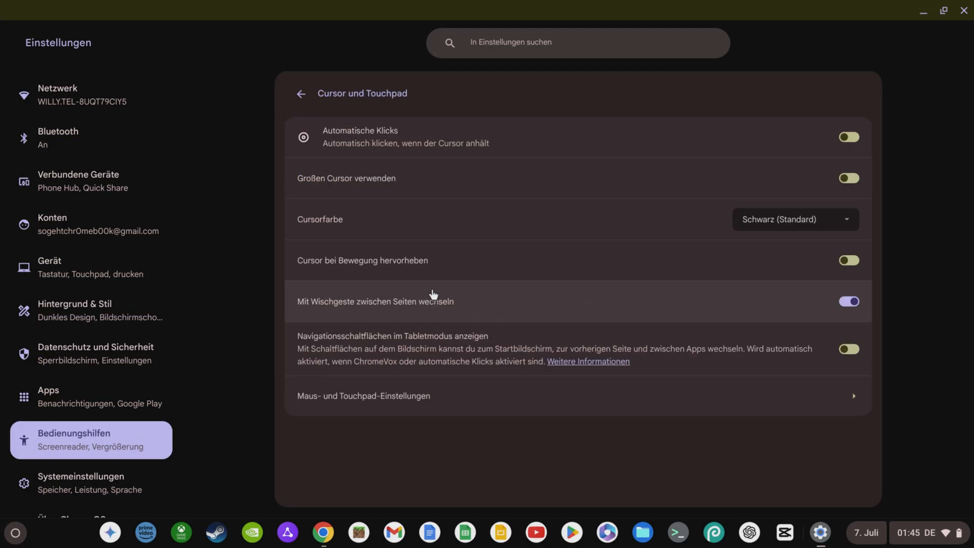
pyautogui.moveTo(318, 310)
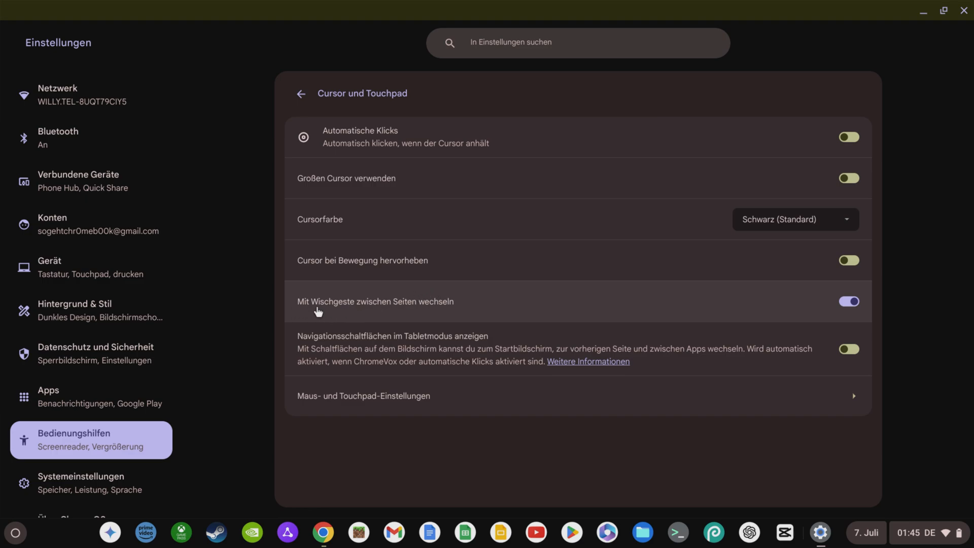
pyautogui.moveTo(777, 323)
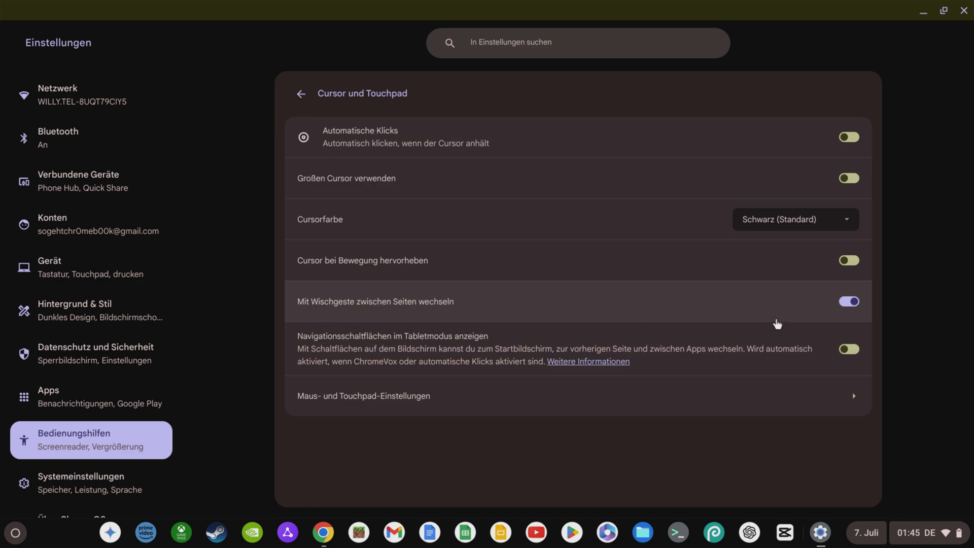
pyautogui.click(850, 302)
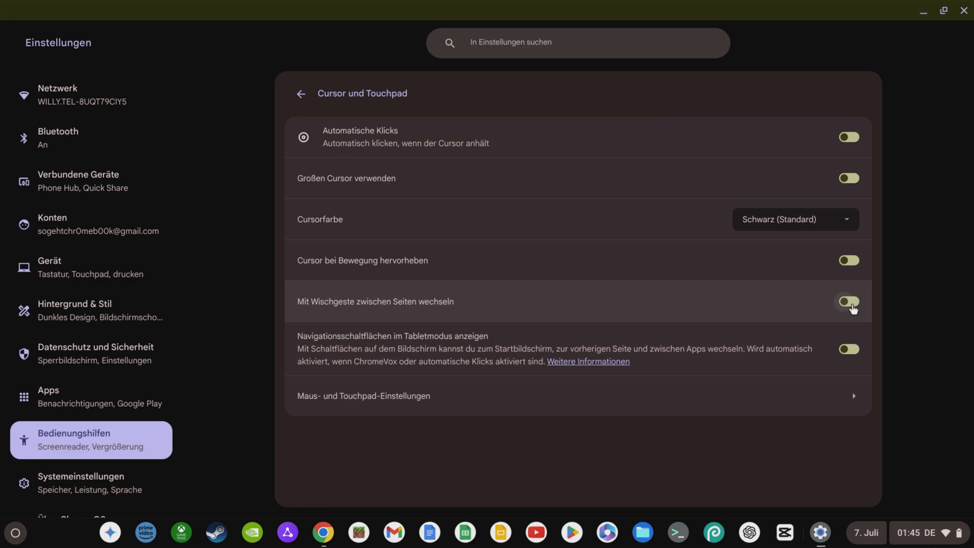
pyautogui.click(848, 301)
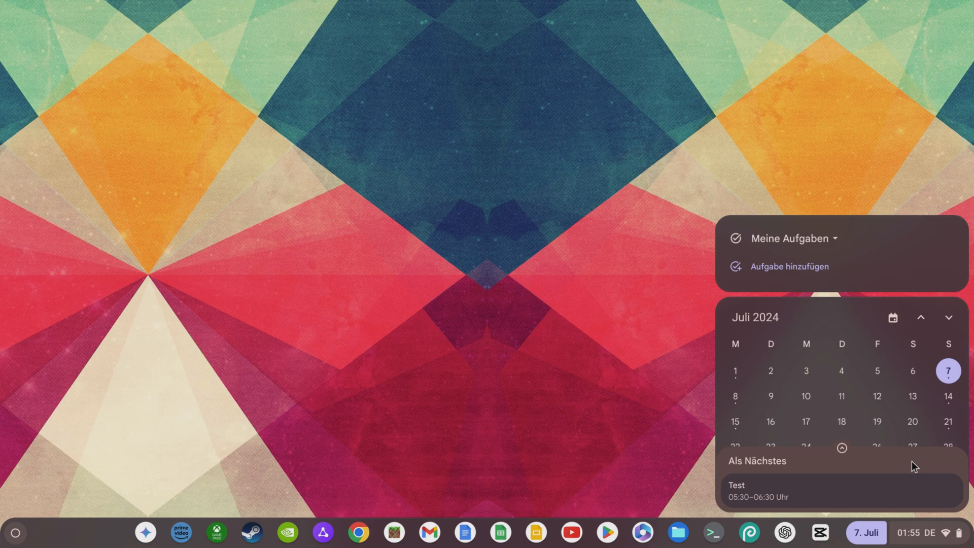
# Show 7 July's events, Test and So geht Chromebook video, in the calendar quick view.
pyautogui.click(949, 370)
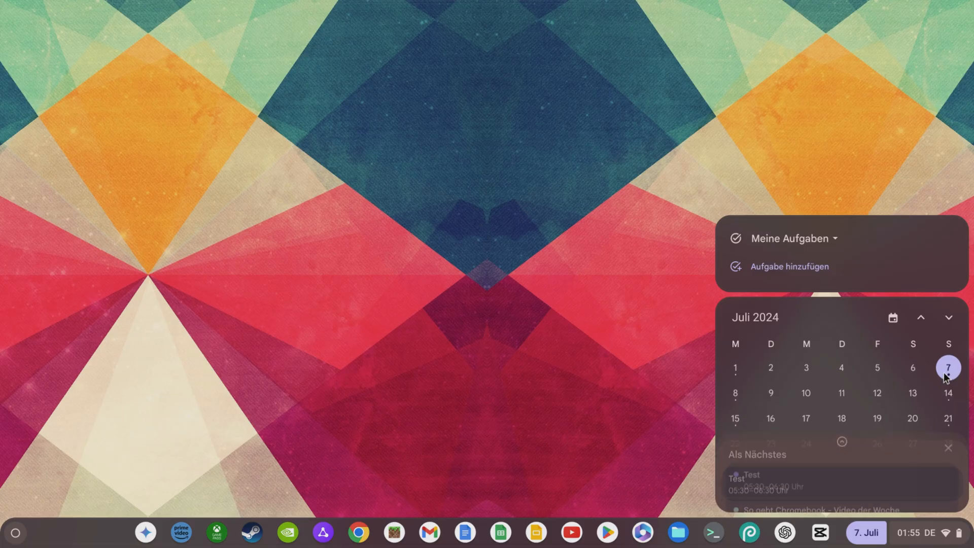
pyautogui.click(949, 368)
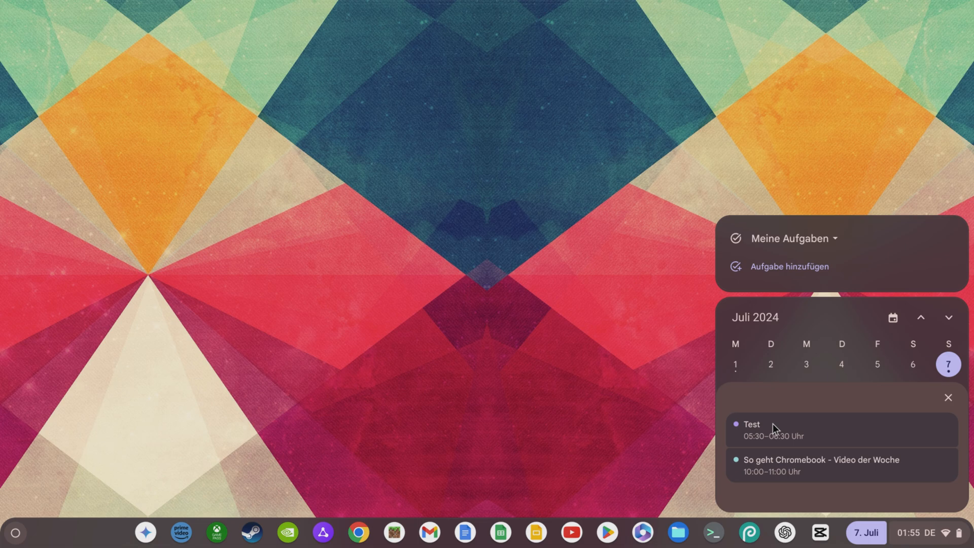
pyautogui.moveTo(846, 473)
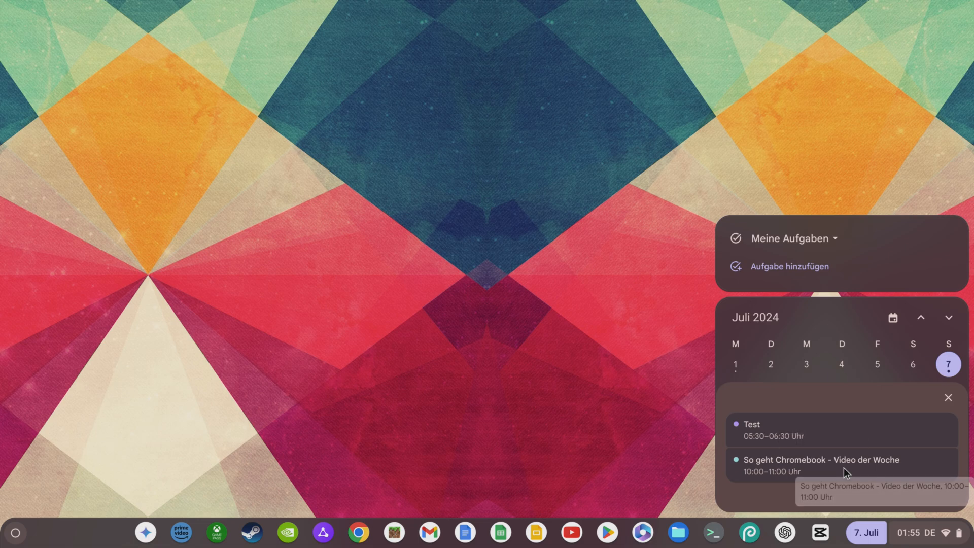